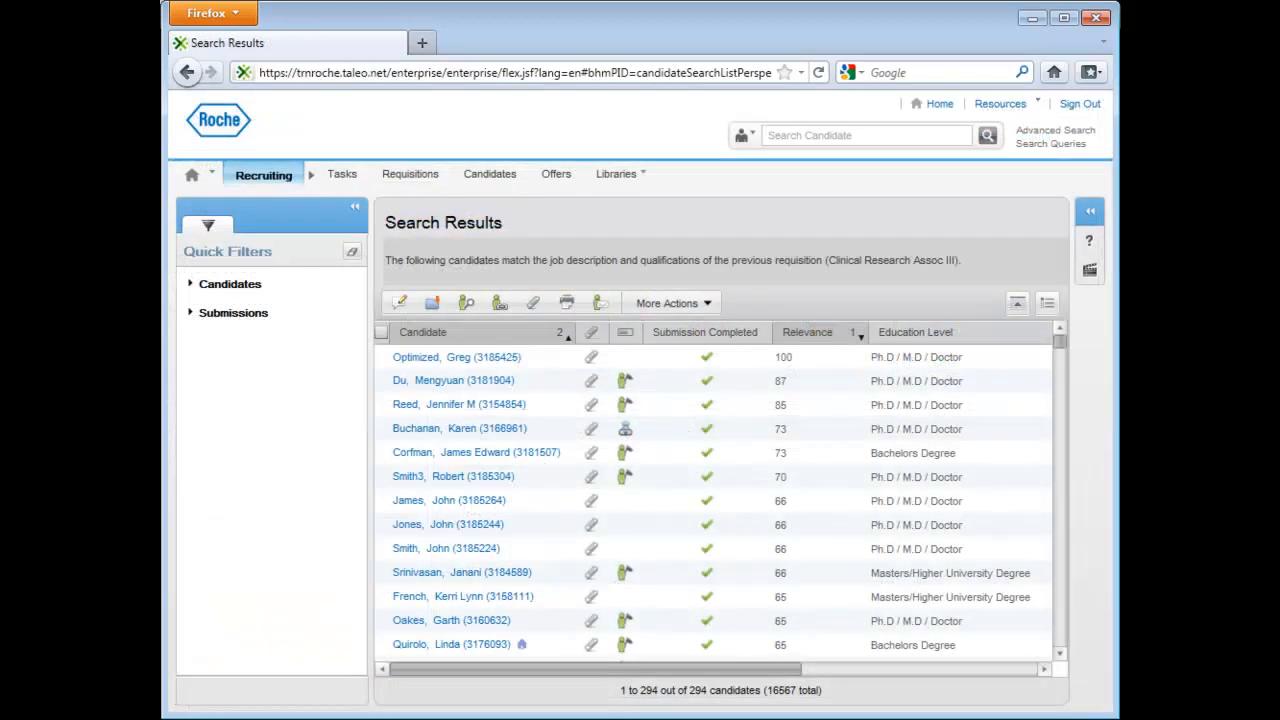
pyautogui.click(456, 357)
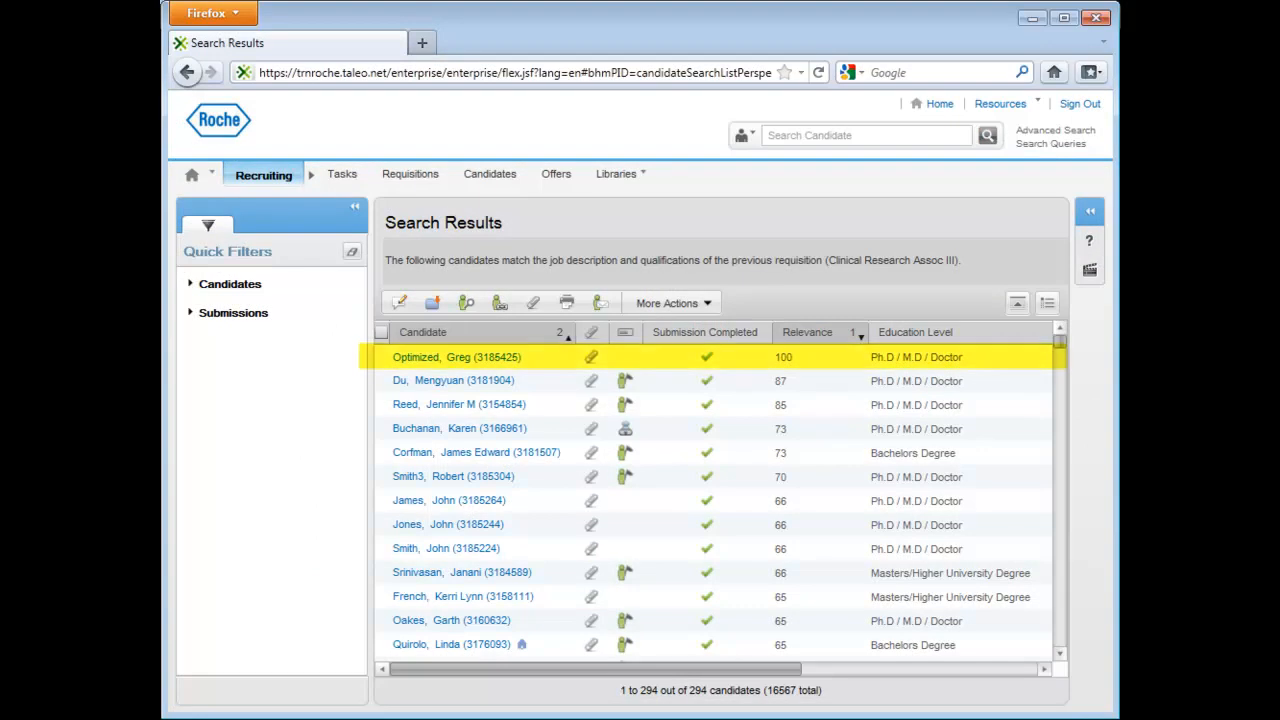